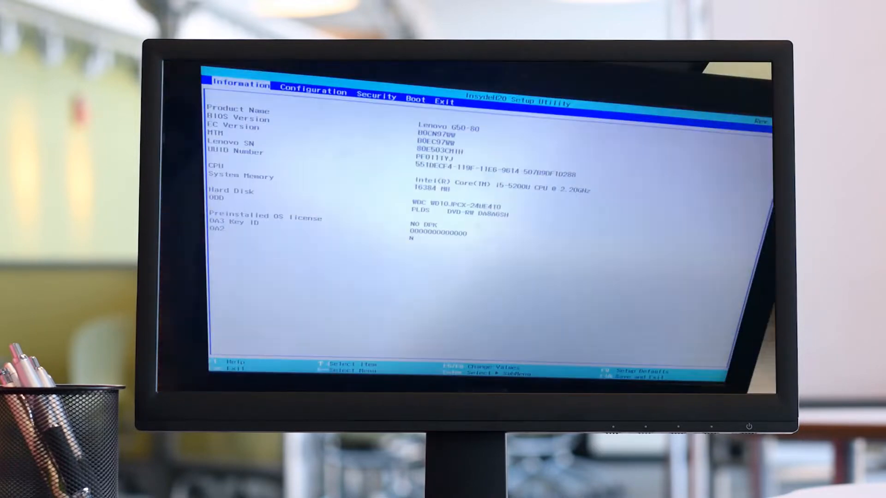
# - In the BIOS Boot tab, review Legacy Support mode and the SanDisk Cruzer Blade boot device
pyautogui.click(445, 100)
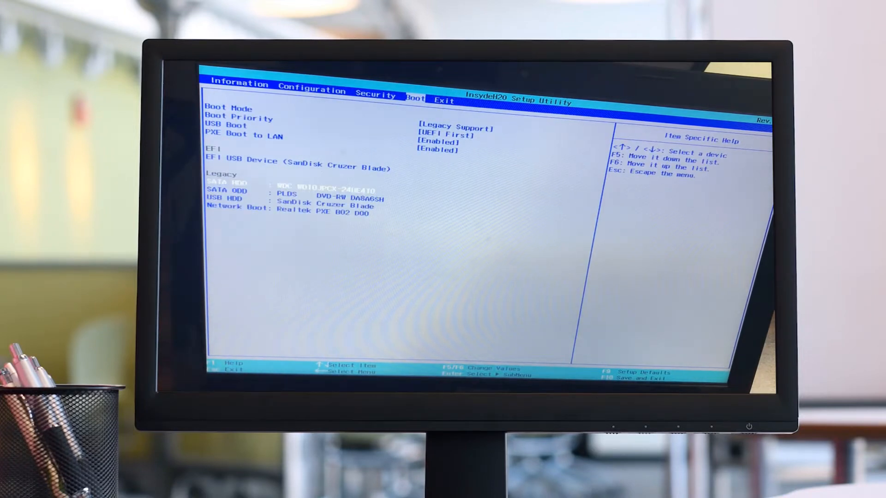
pyautogui.press('F6')
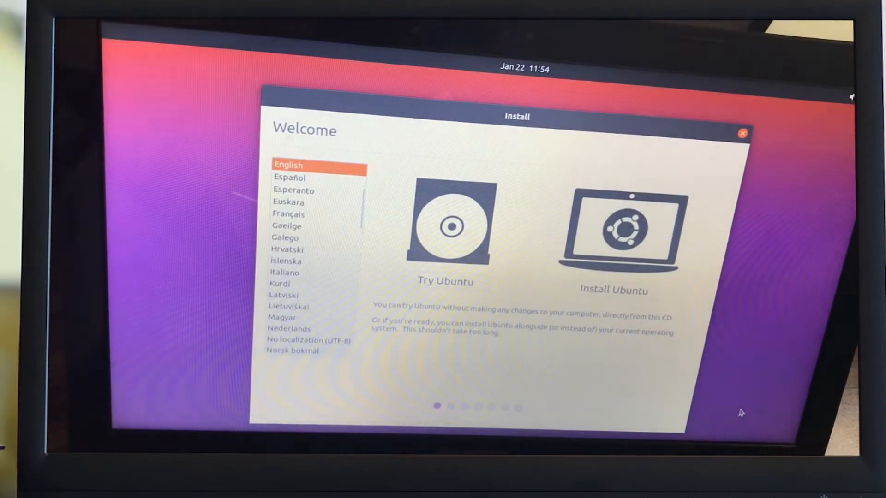
pyautogui.moveTo(781, 380)
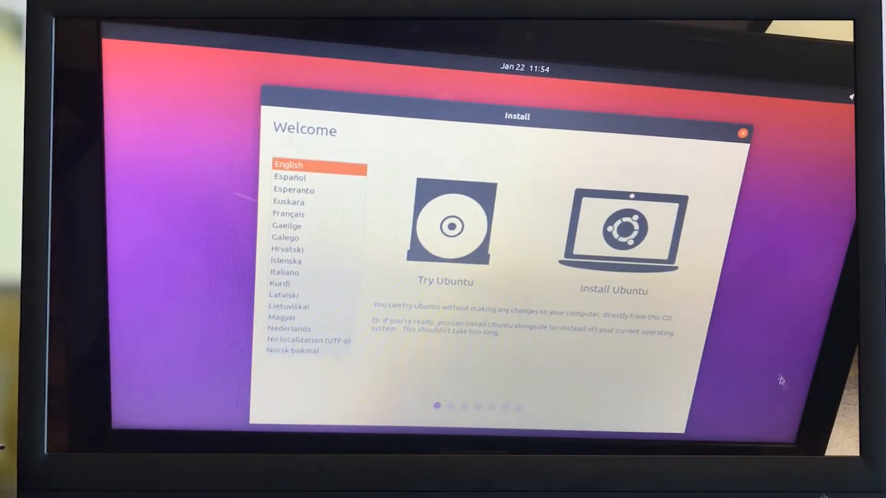
pyautogui.moveTo(443, 291)
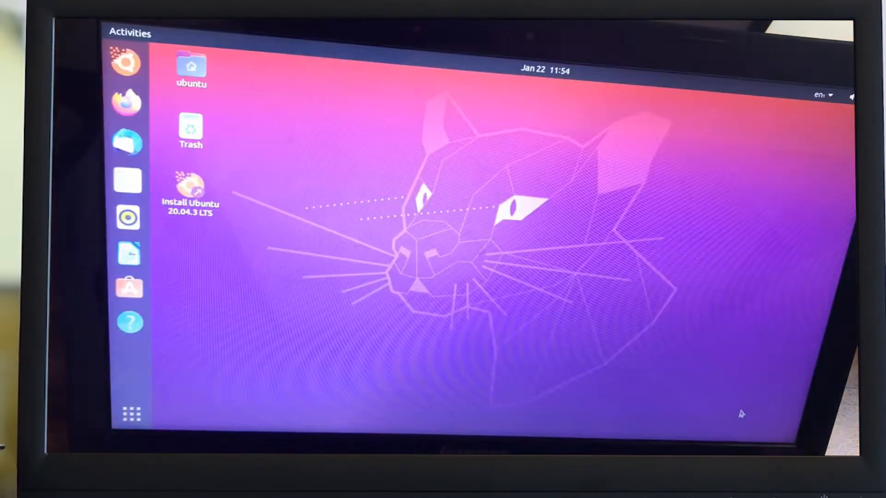
pyautogui.moveTo(282, 188)
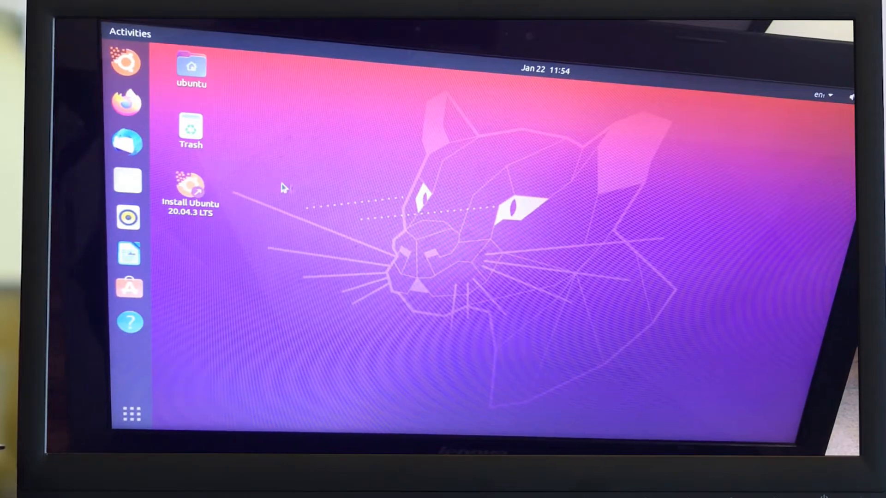
pyautogui.moveTo(288, 154)
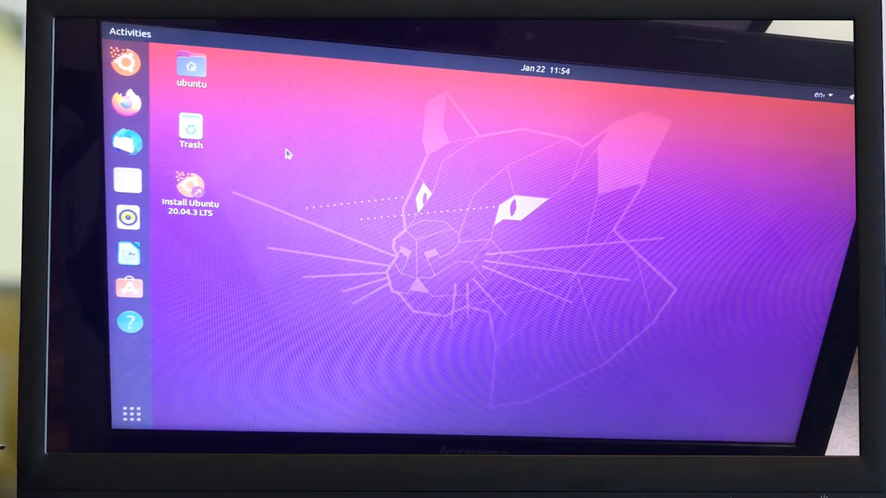
# - Launch Terminal from Activities and run 'sudo su' to get a root shell
pyautogui.click(130, 33)
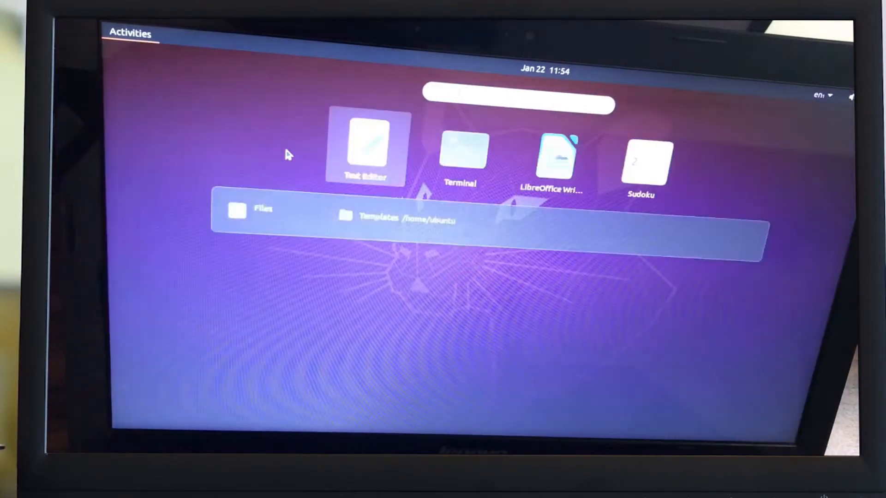
pyautogui.click(460, 153)
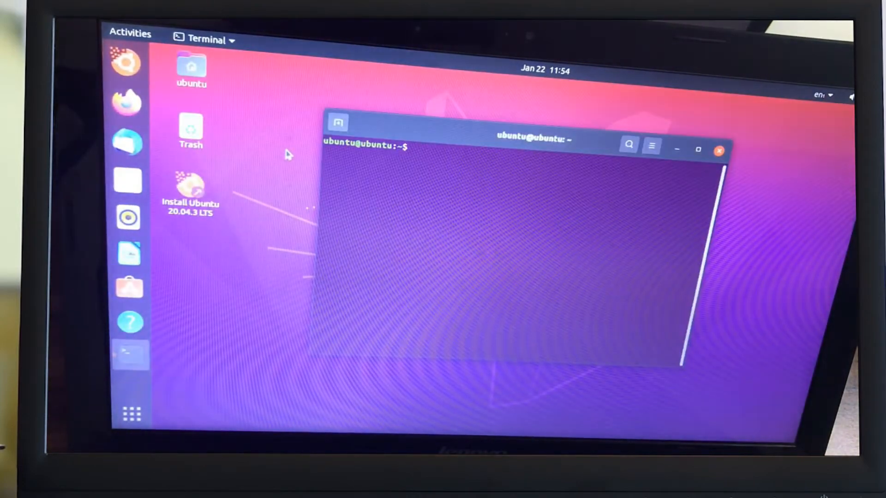
pyautogui.write('sudo')
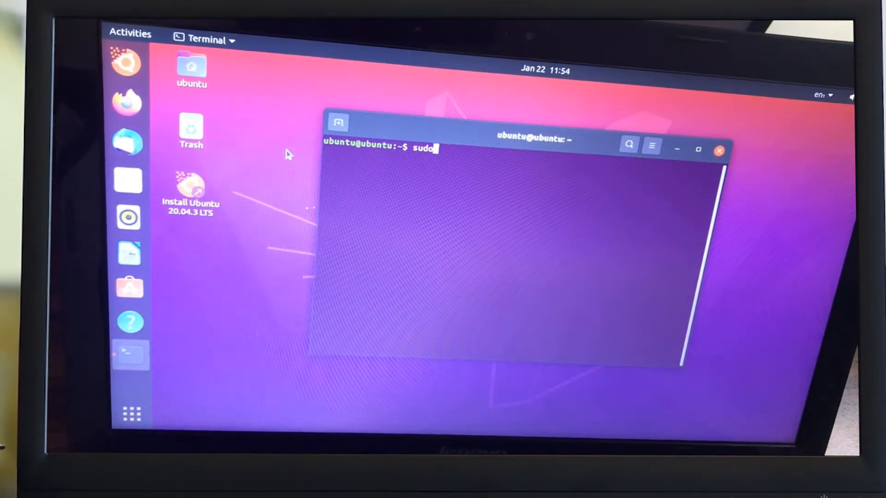
pyautogui.press('Return')
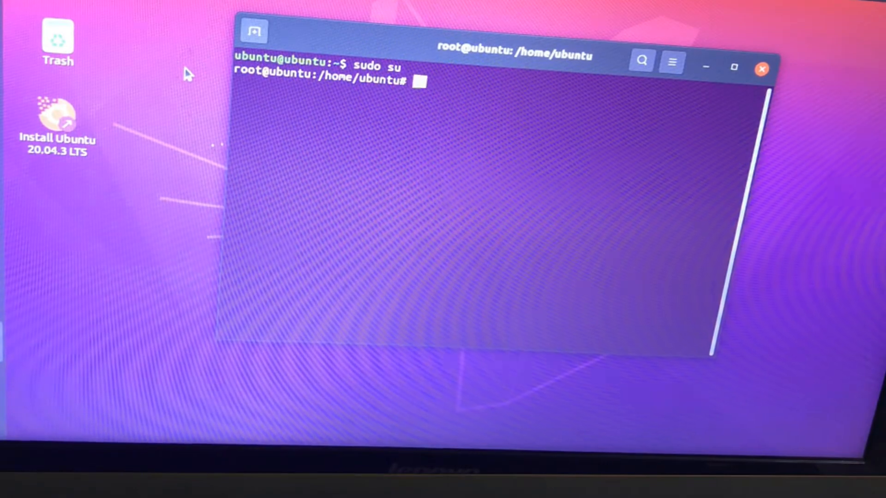
# - Run 'fdisk -l' to list the disk partitions
pyautogui.write('fdisk')
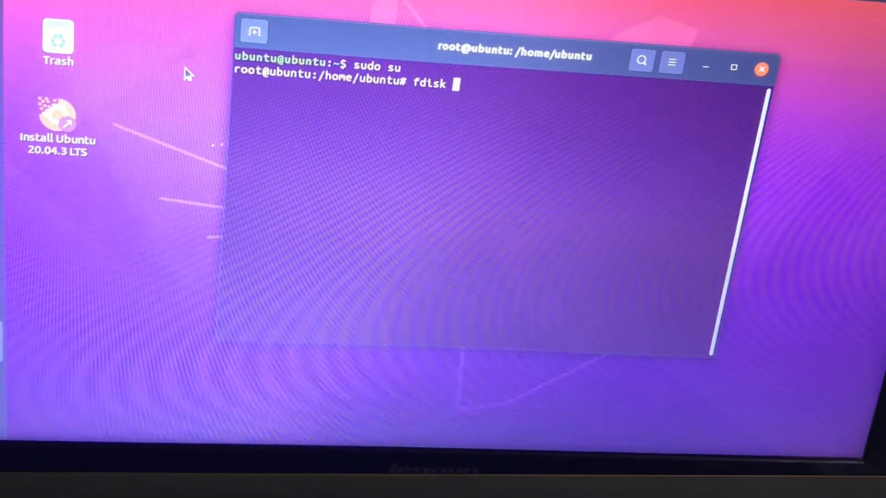
pyautogui.press('Return')
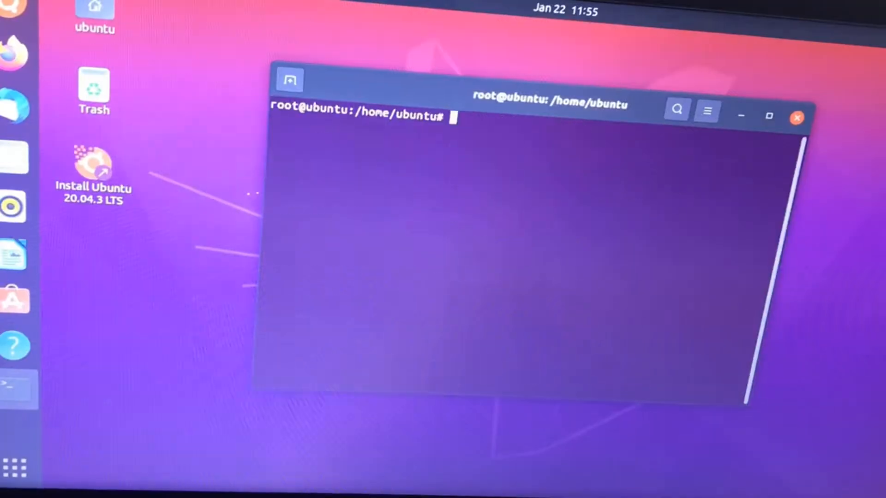
# - Mount /dev/sda6 on /mnt and bind-mount /dev and /dev/pts into it
pyautogui.write('mount')
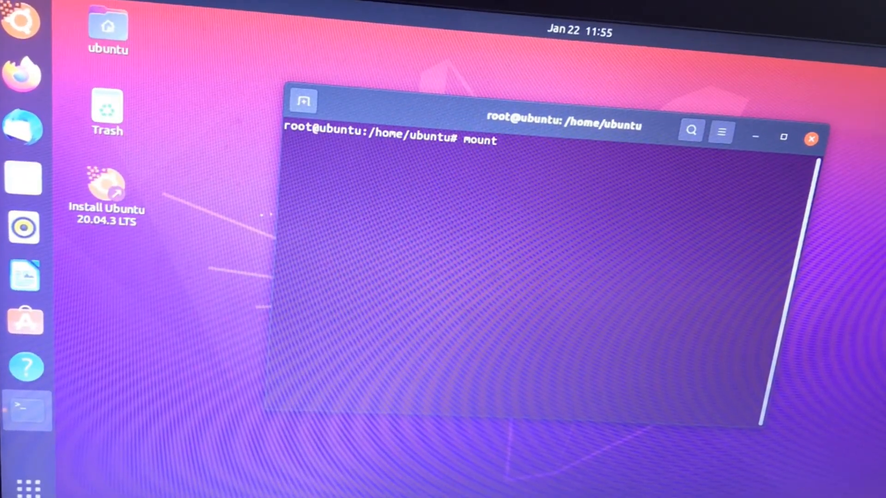
pyautogui.rightClick(616, 155)
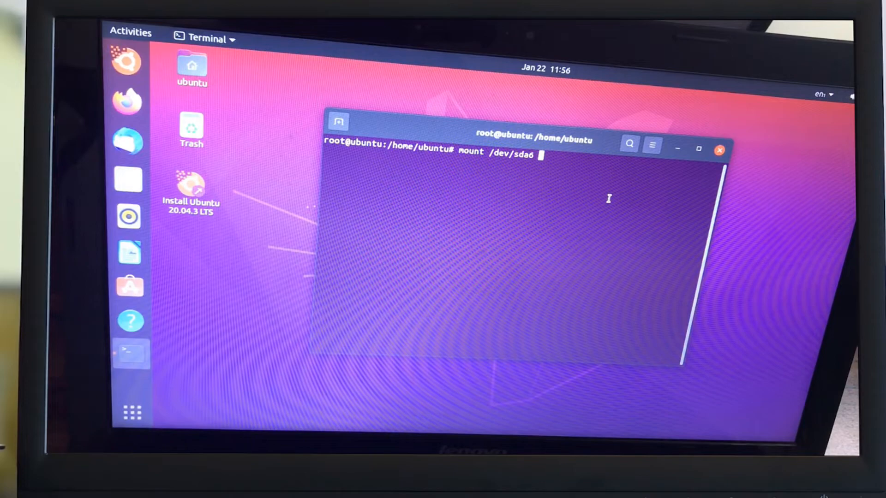
pyautogui.write('/mnt')
pyautogui.write('mount --bind /d')
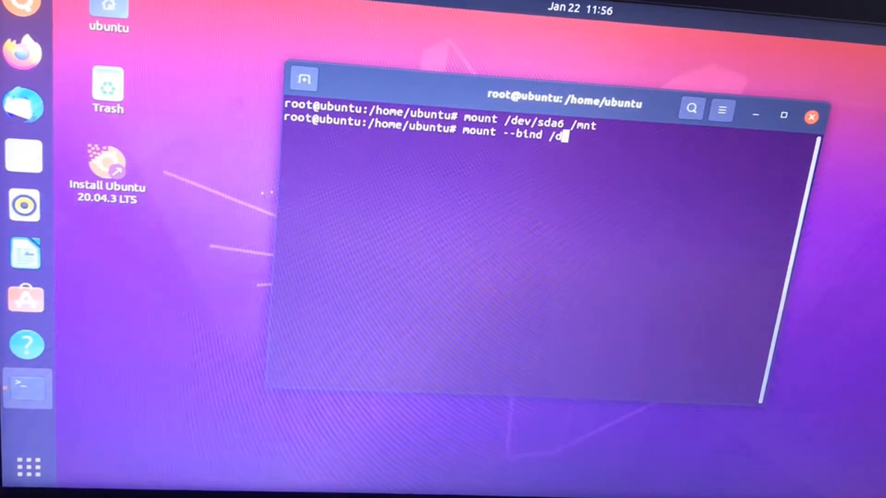
pyautogui.write('ev /mnt/dev')
pyautogui.write('mount')
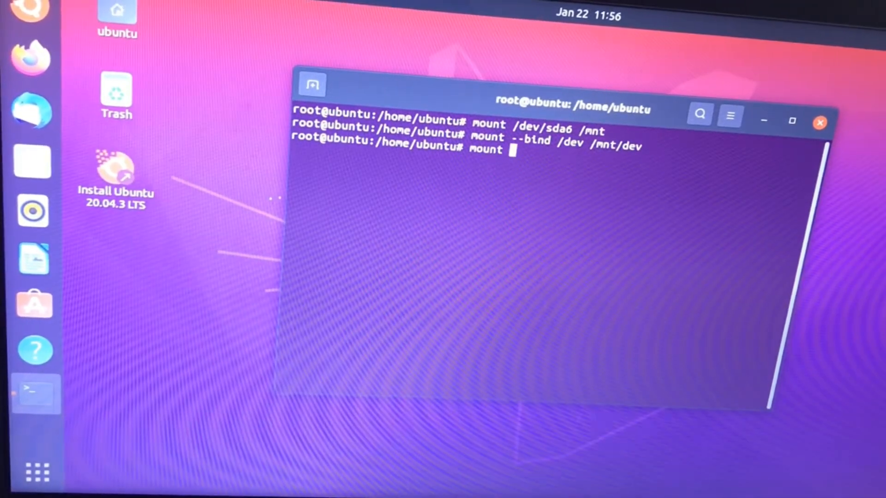
pyautogui.write('--')
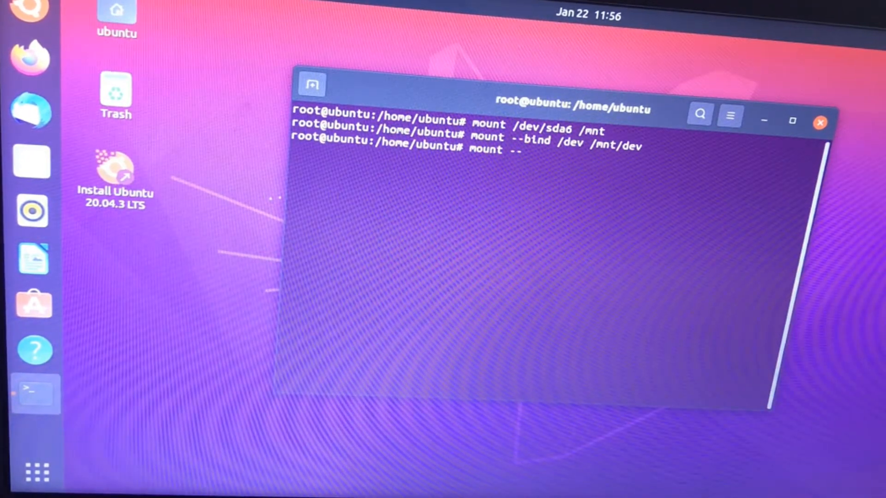
pyautogui.write('bind')
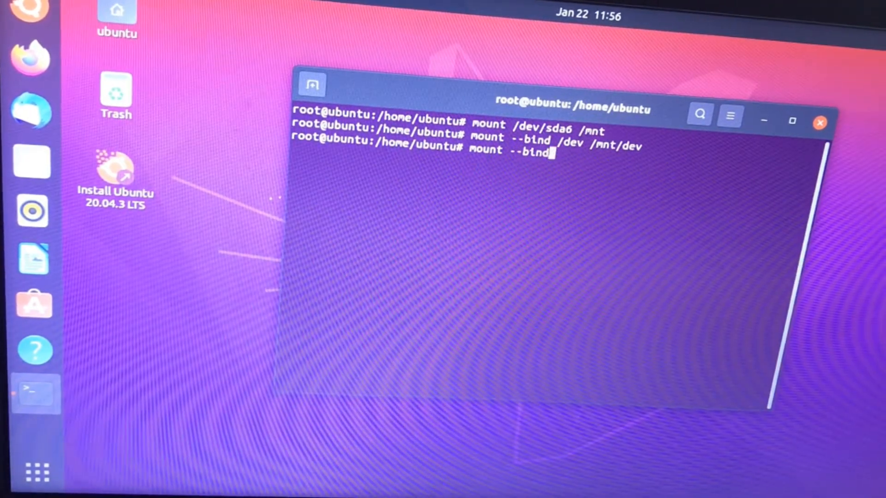
pyautogui.write('/dev/')
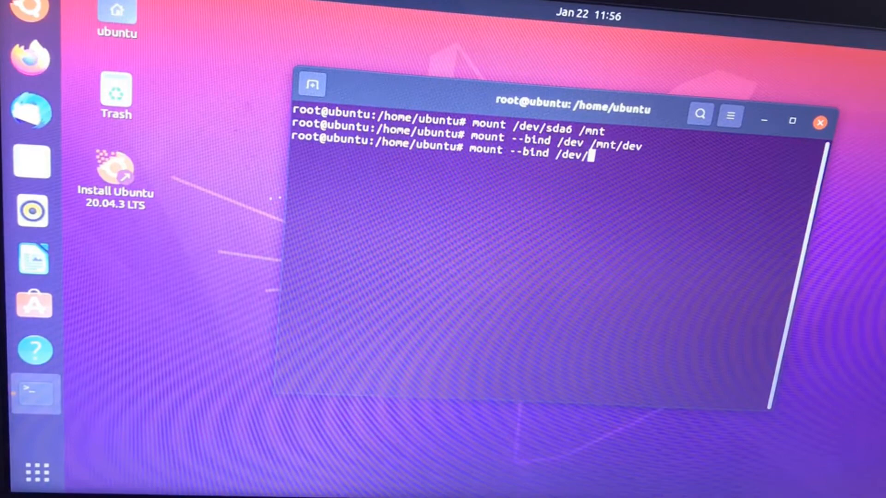
pyautogui.write('pts /mnt/de')
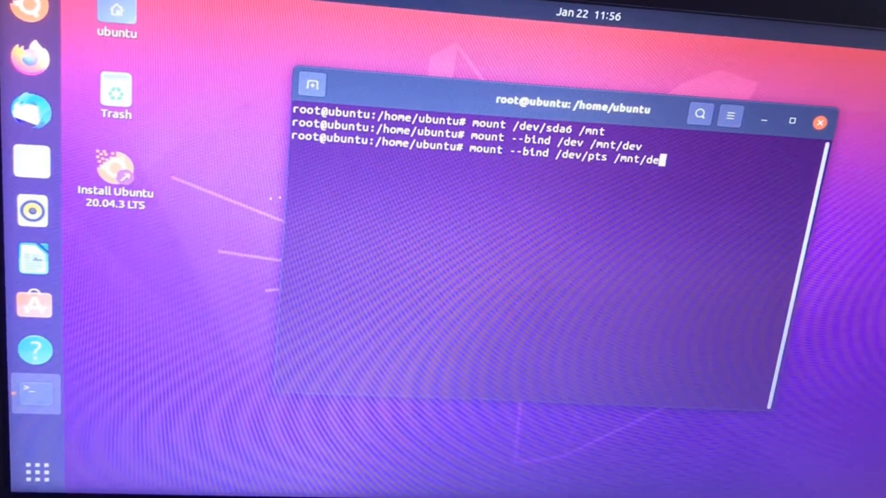
pyautogui.write('v/pts')
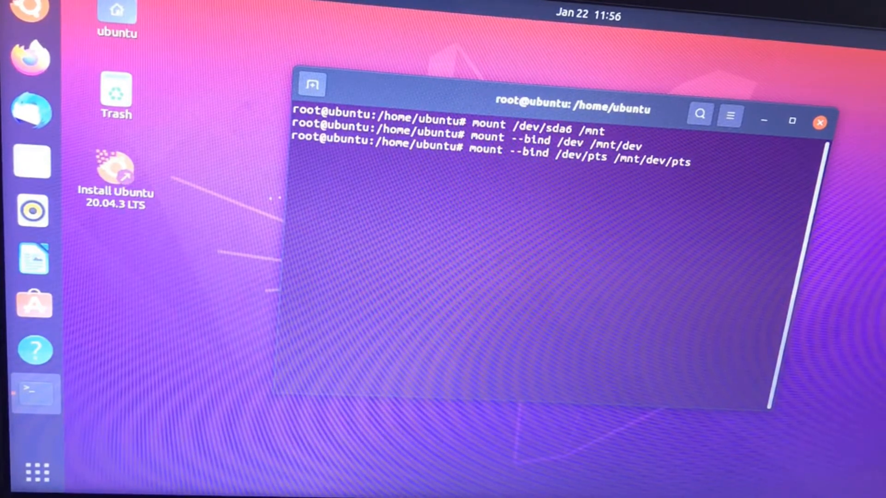
# - Bind-mount /proc and /sys into /mnt
pyautogui.write('mo')
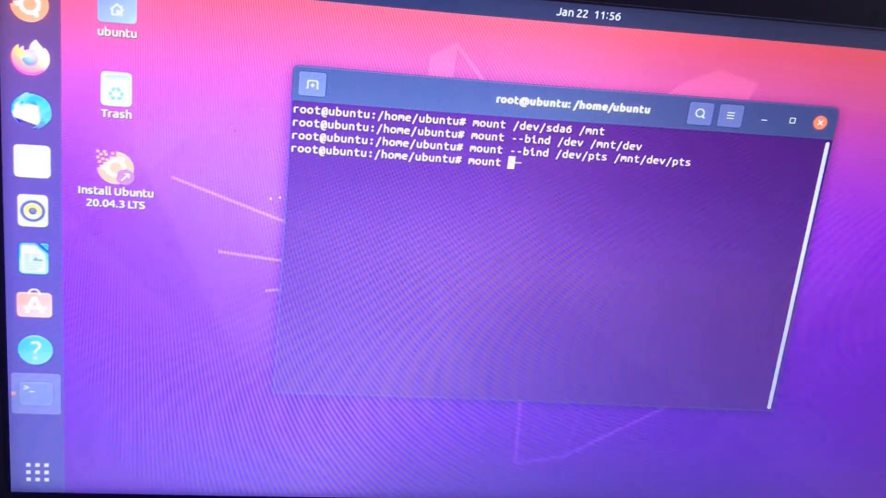
pyautogui.write('--bind')
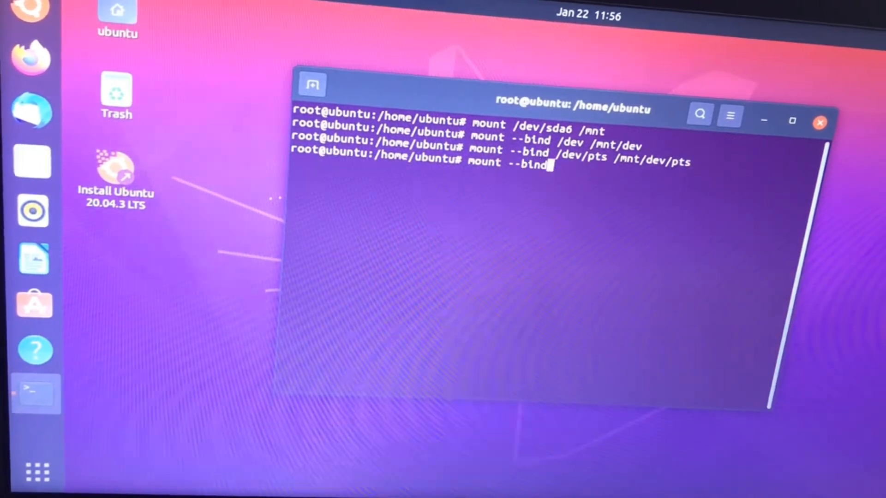
pyautogui.write('/')
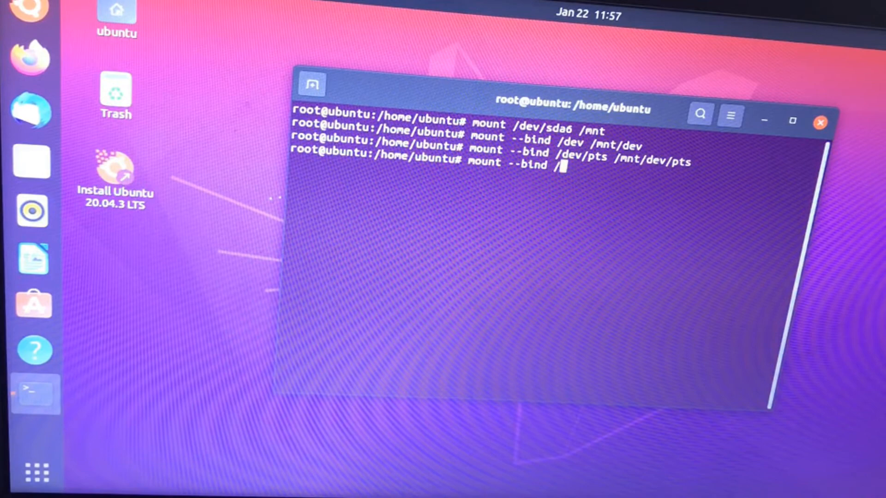
pyautogui.write('proc /mnt')
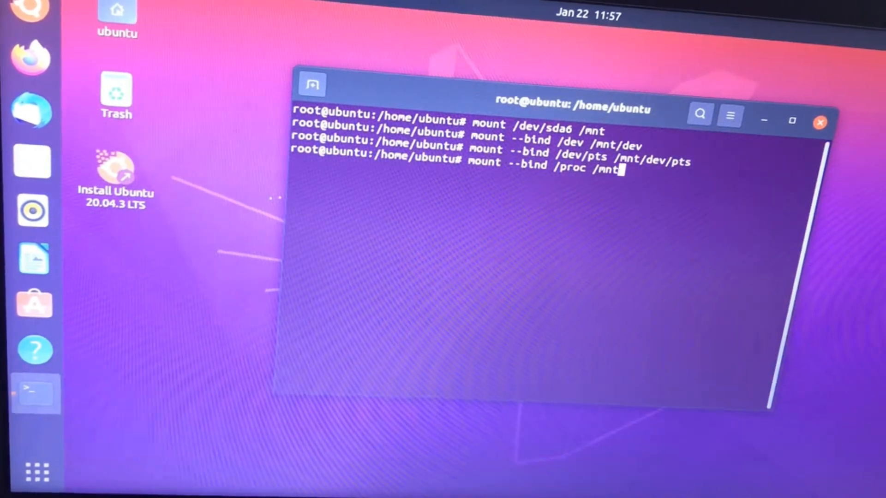
pyautogui.press('Return')
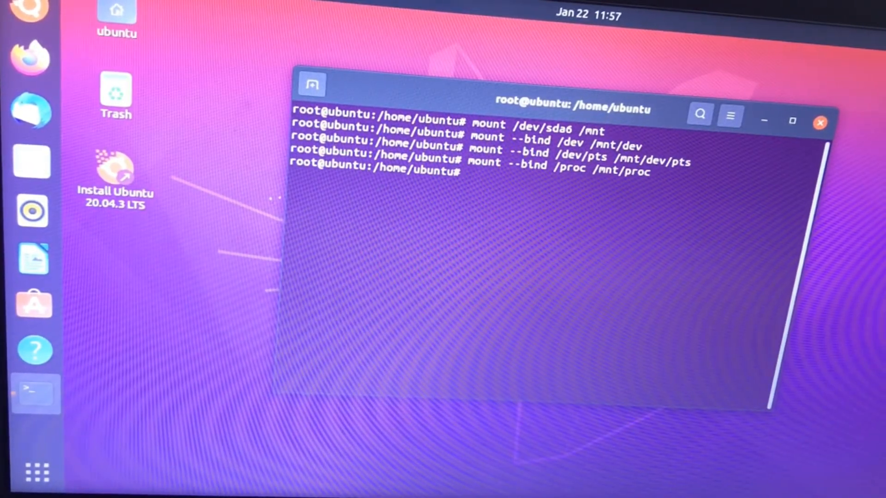
pyautogui.write('mount--')
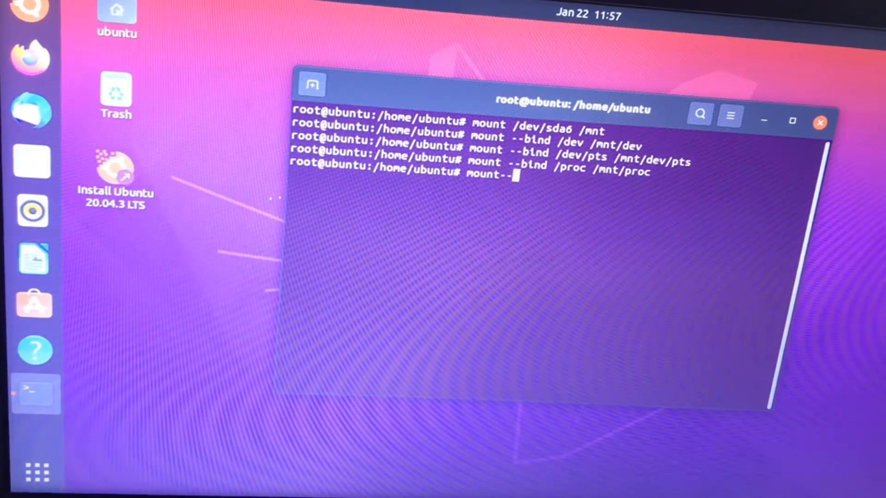
pyautogui.write('bind')
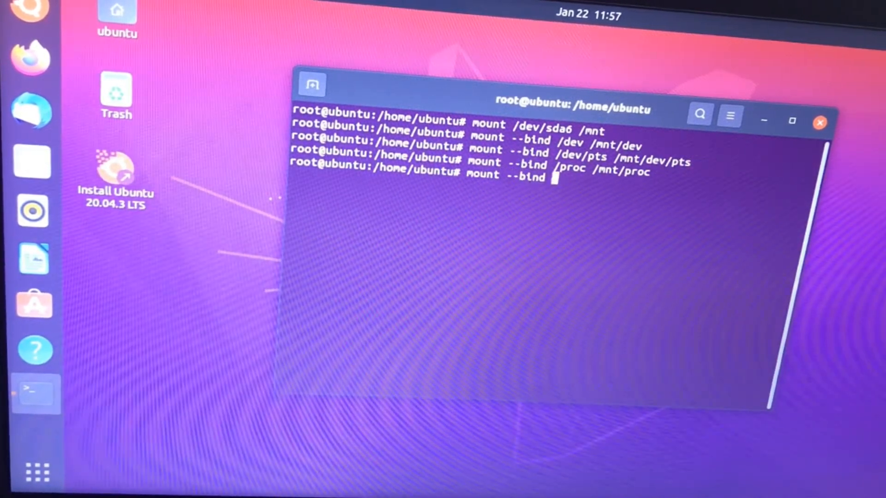
pyautogui.write('/sys')
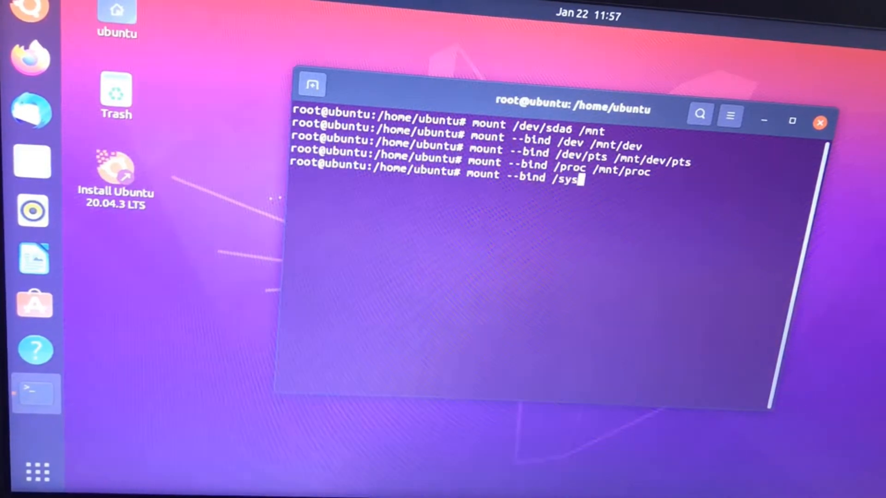
pyautogui.write('/mnt/sys')
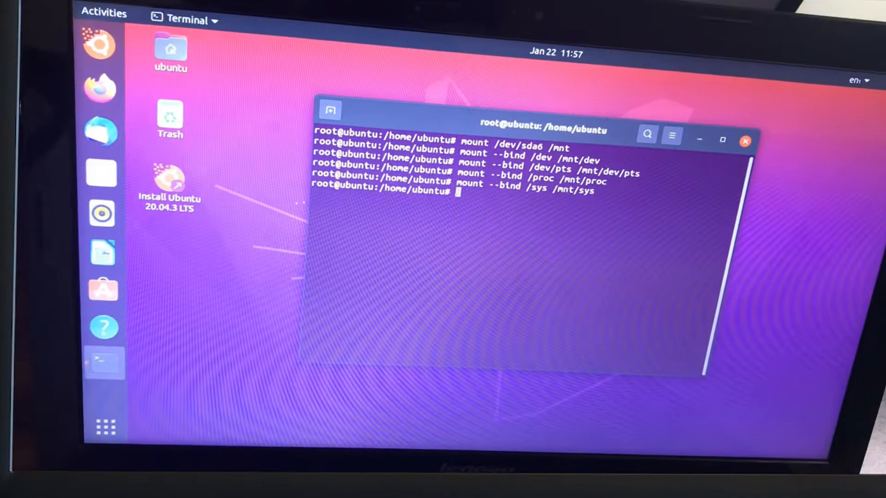
# - Run 'chroot /mnt' to enter the installed Ubuntu system as root
pyautogui.write('chroot /')
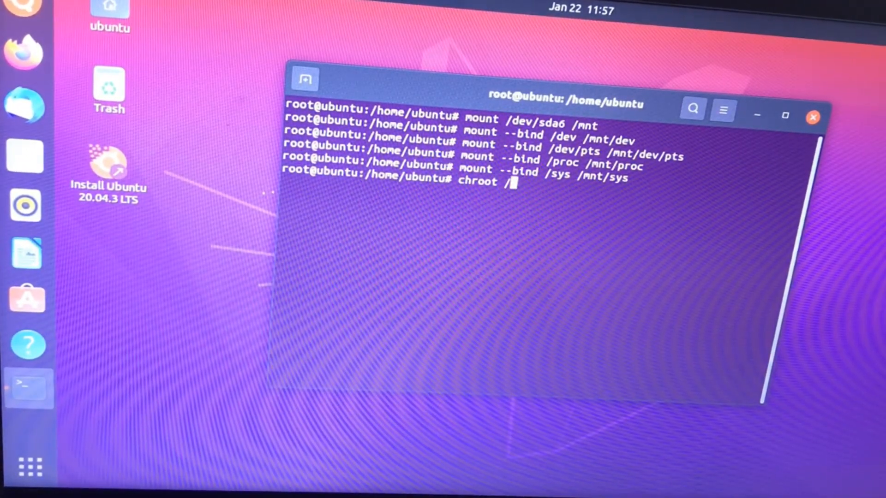
pyautogui.write('mn')
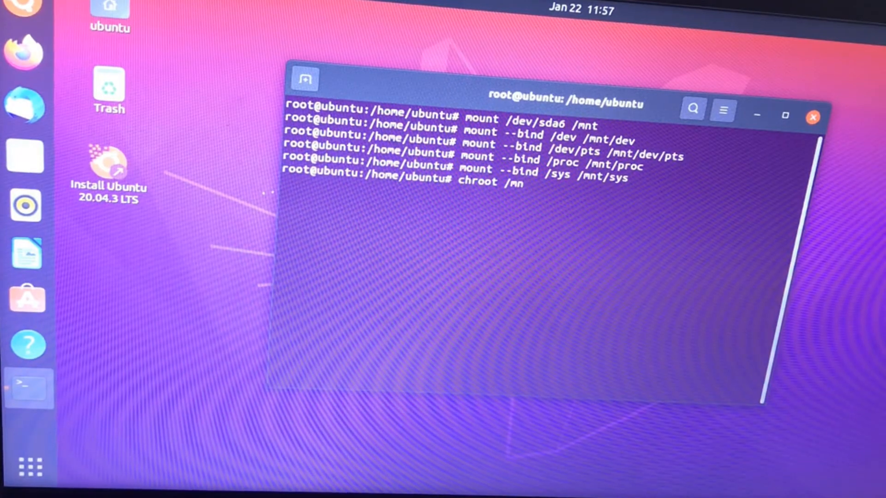
pyautogui.write('t')
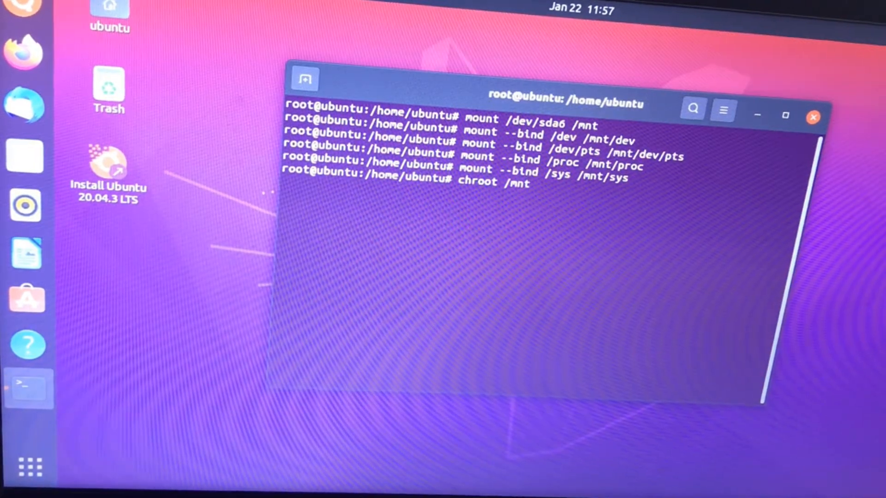
pyautogui.press('Return')
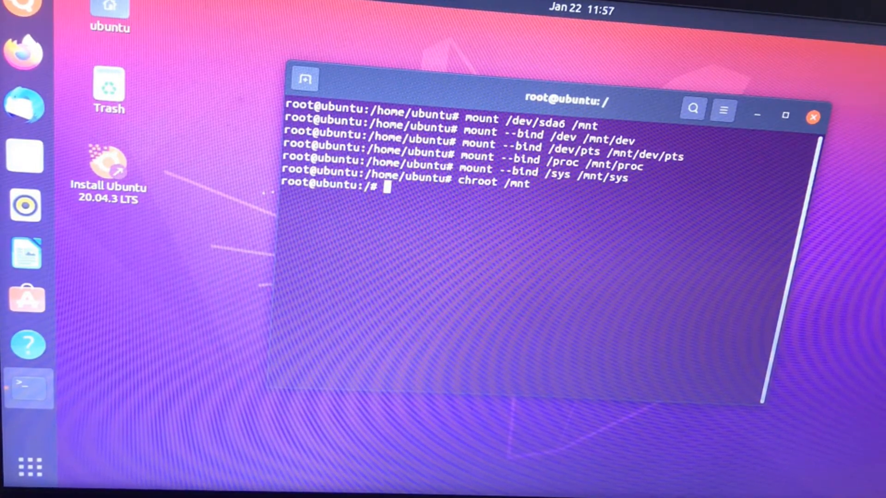
# - Run 'grub-install /dev/sda' to reinstall the boot loader, then get a fresh prompt
pyautogui.write('gr')
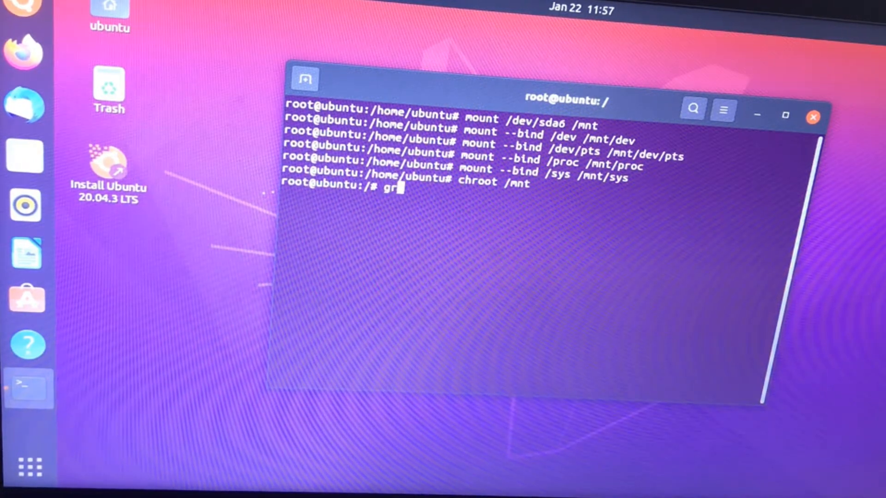
pyautogui.write('ub-ins')
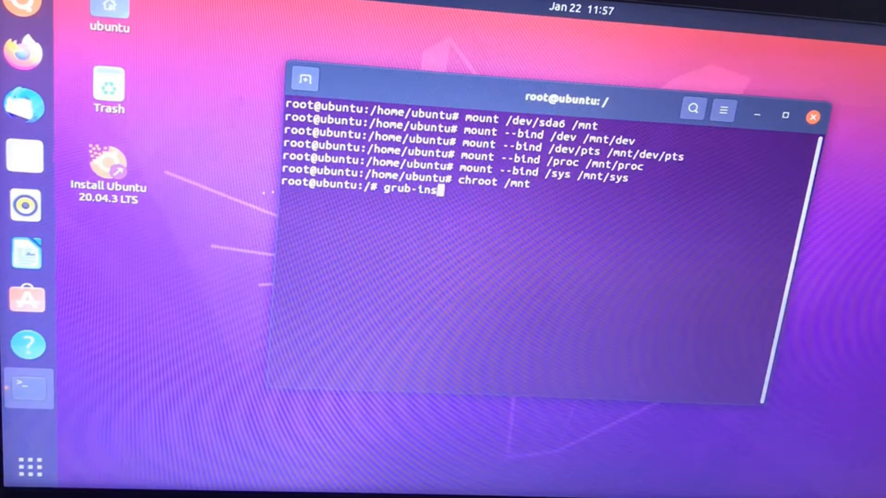
pyautogui.write('tall')
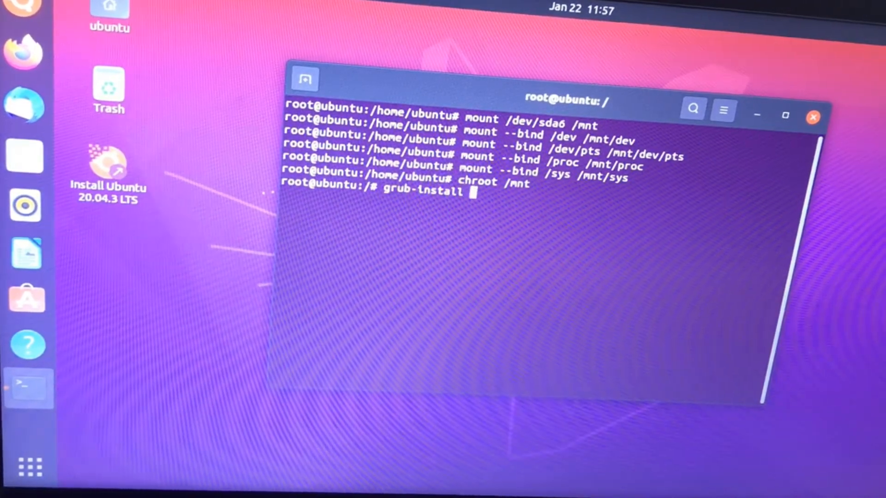
pyautogui.write('/dev/sda')
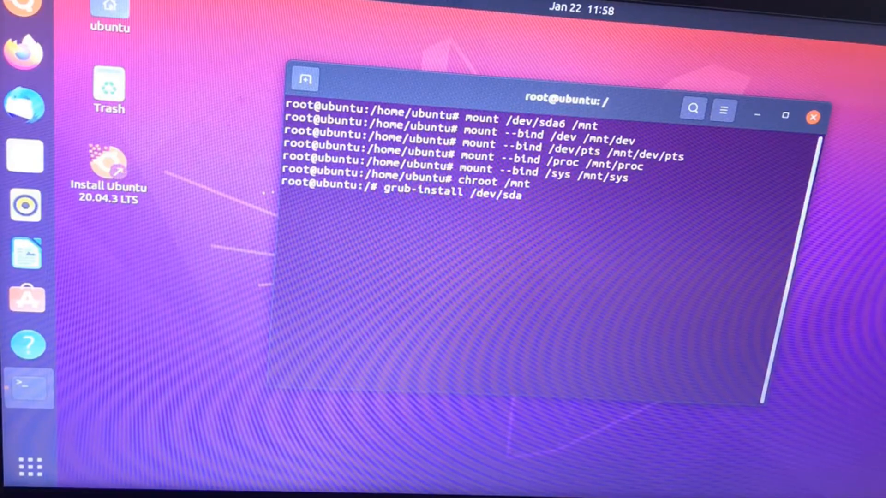
pyautogui.press('Return')
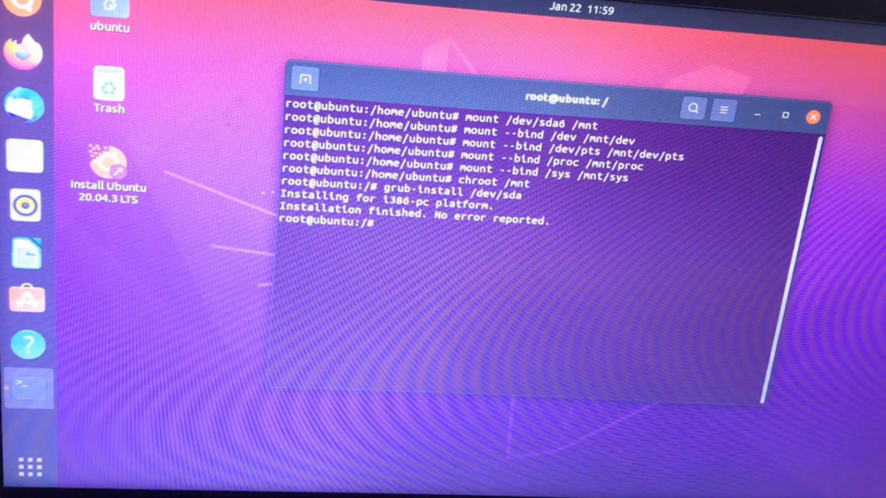
pyautogui.press('Return')
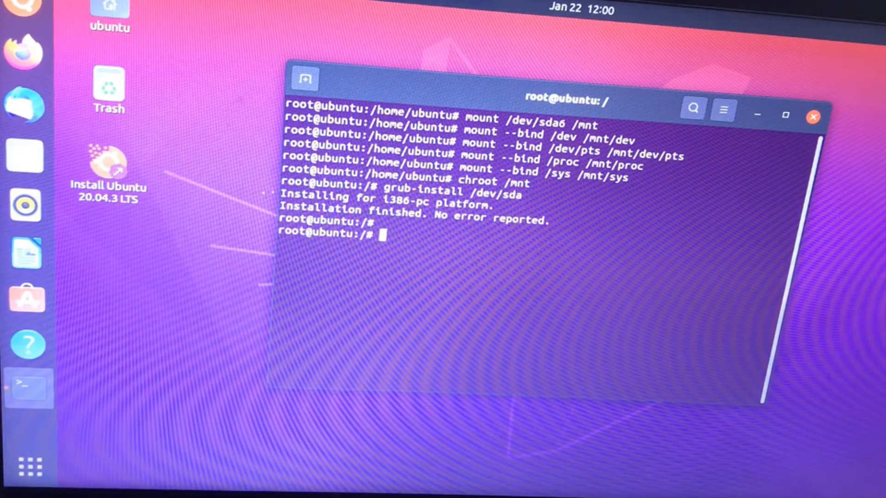
# - Exit the chroot and unmount /mnt/dev/pts
pyautogui.write('e')
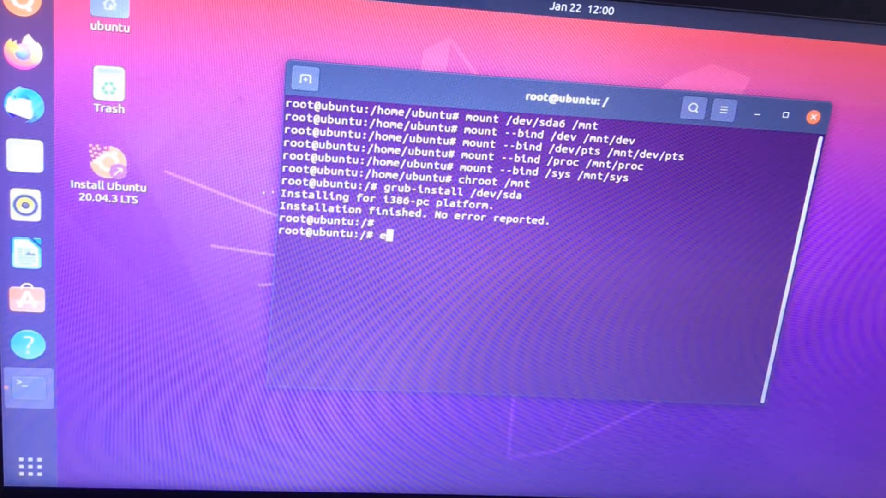
pyautogui.write('xit')
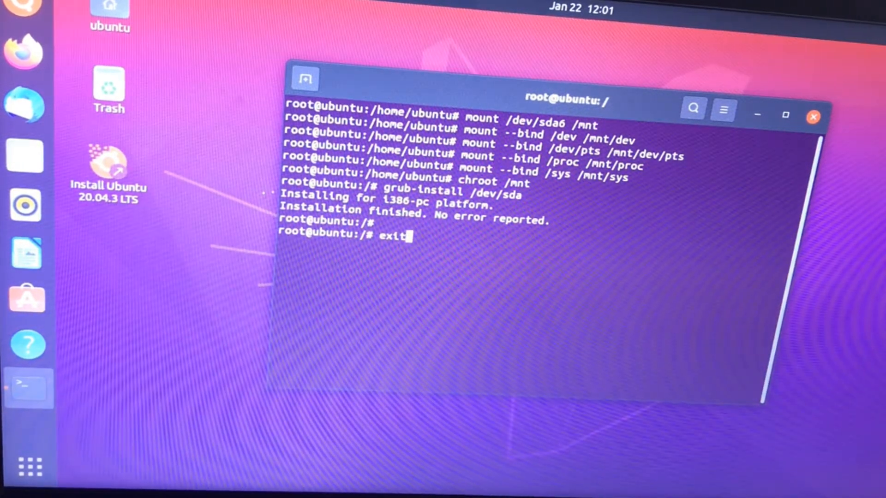
pyautogui.press('Return')
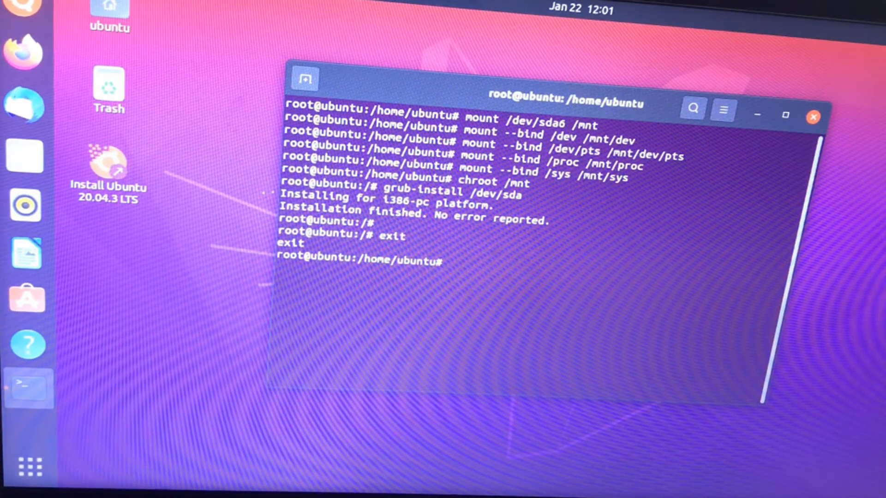
pyautogui.write('u')
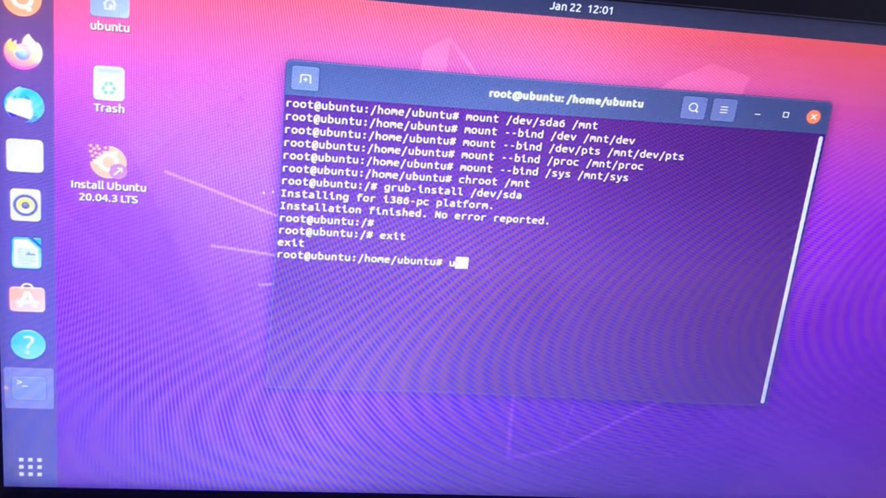
pyautogui.write('mount')
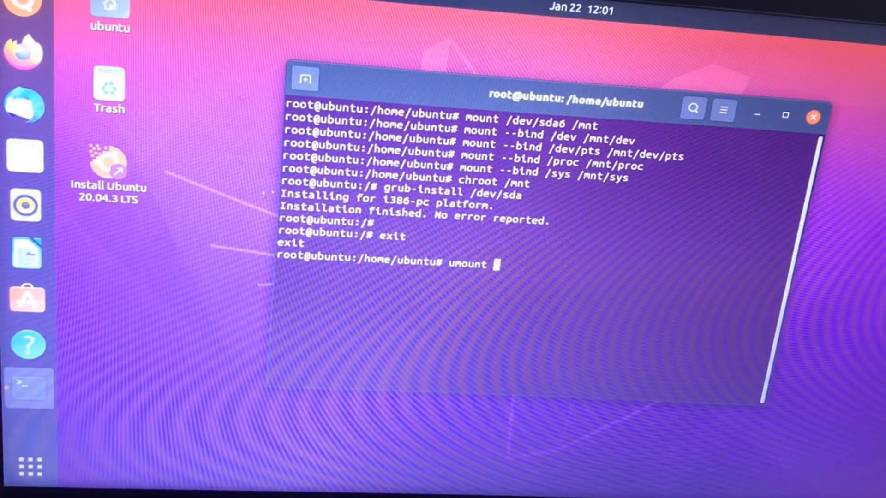
pyautogui.write('/mnt/d')
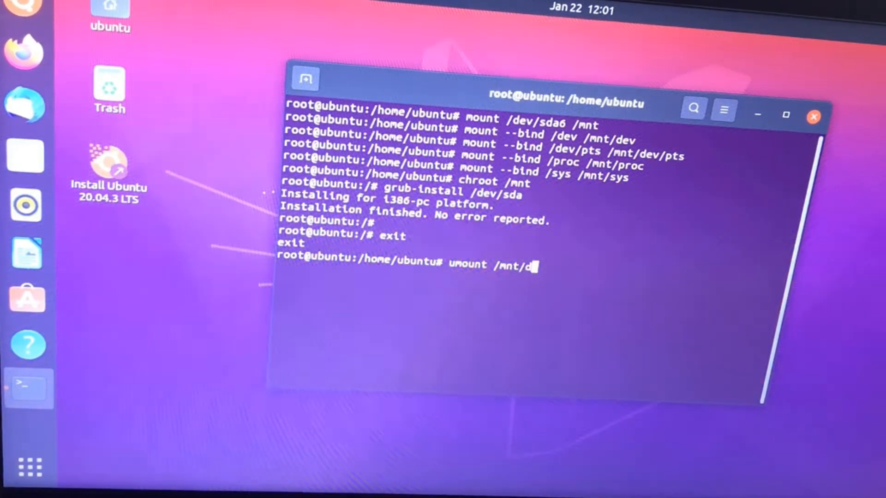
pyautogui.write('ev/pts')
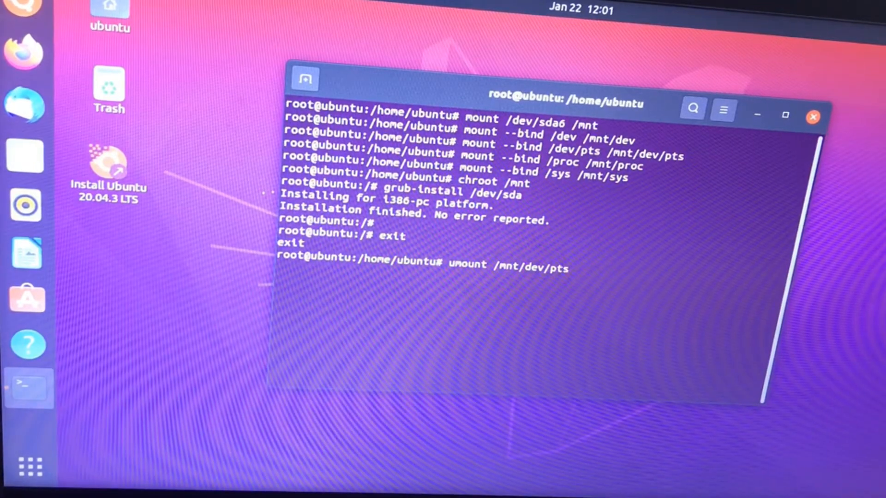
pyautogui.press('Return')
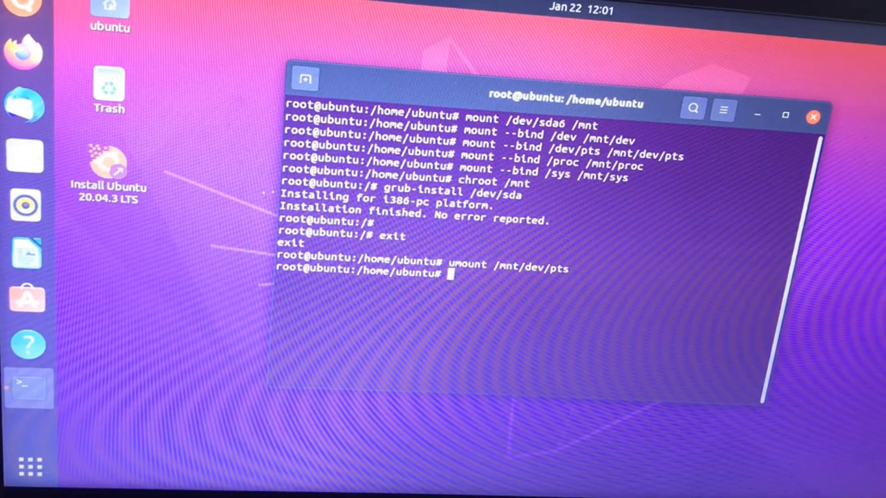
# - Unmount /mnt/dev, /mnt/proc, /mnt/sys and /mnt, then reboot
pyautogui.write('umount /mnt/dev/pts')
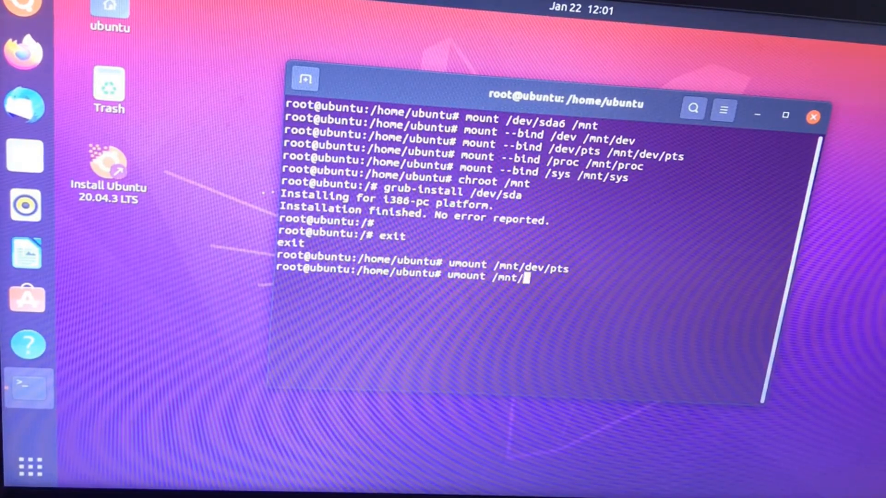
pyautogui.press('Return')
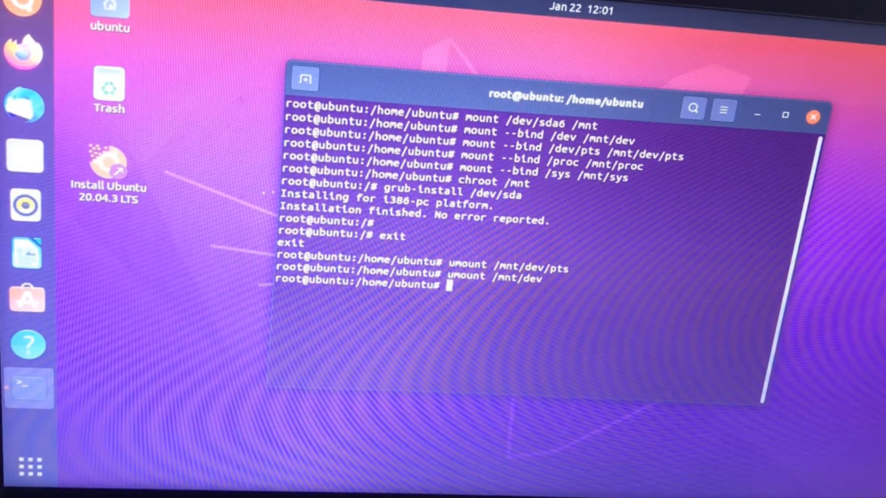
pyautogui.write('umount /mnt/p')
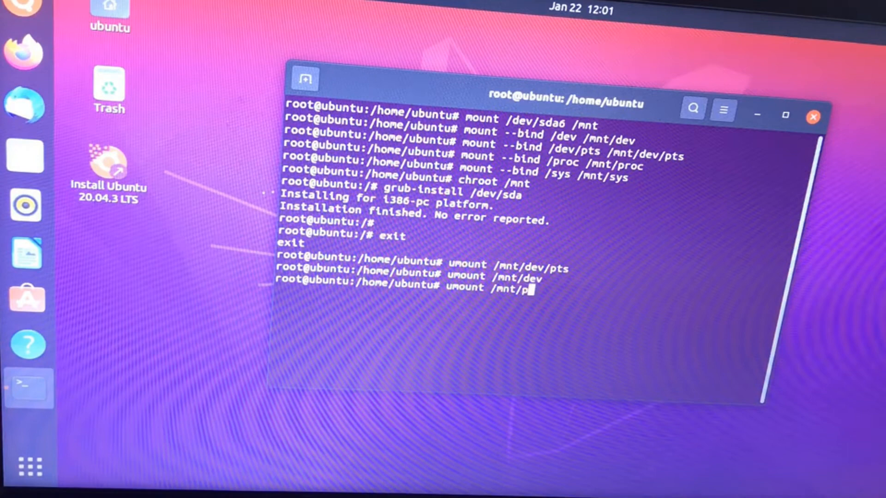
pyautogui.press('Return')
pyautogui.write('umount /mnt/sys')
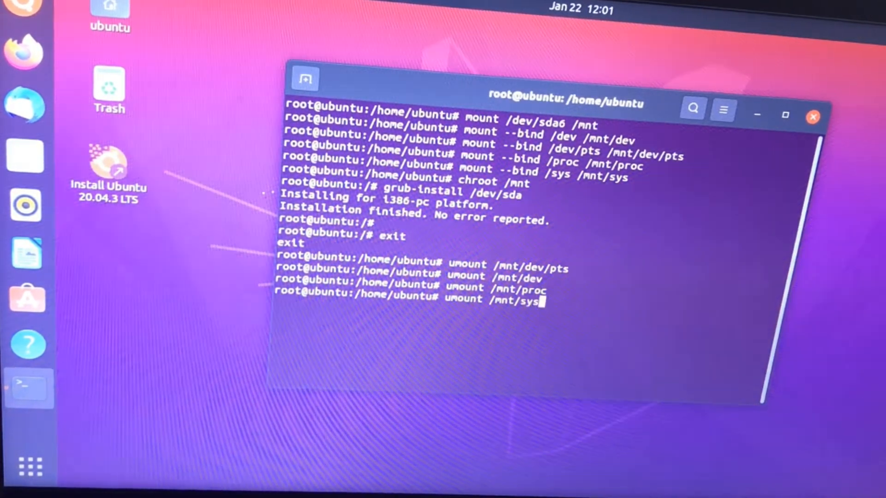
pyautogui.press('Return')
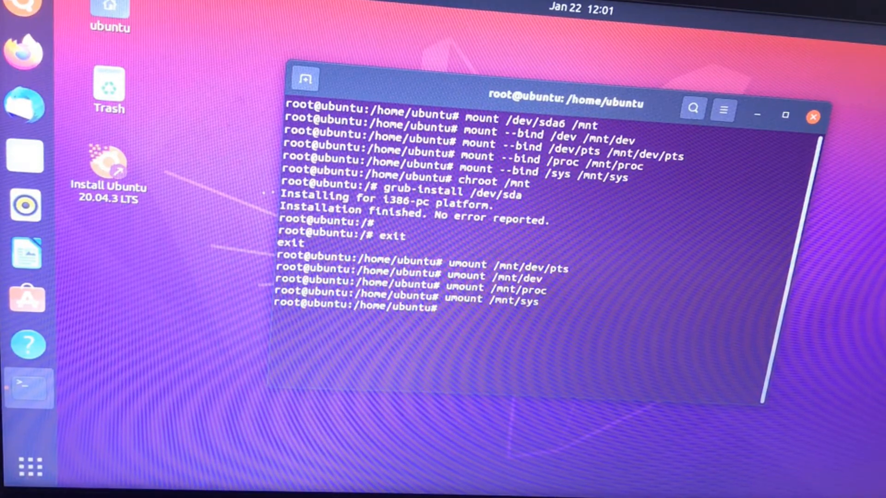
pyautogui.write('umount /mnt')
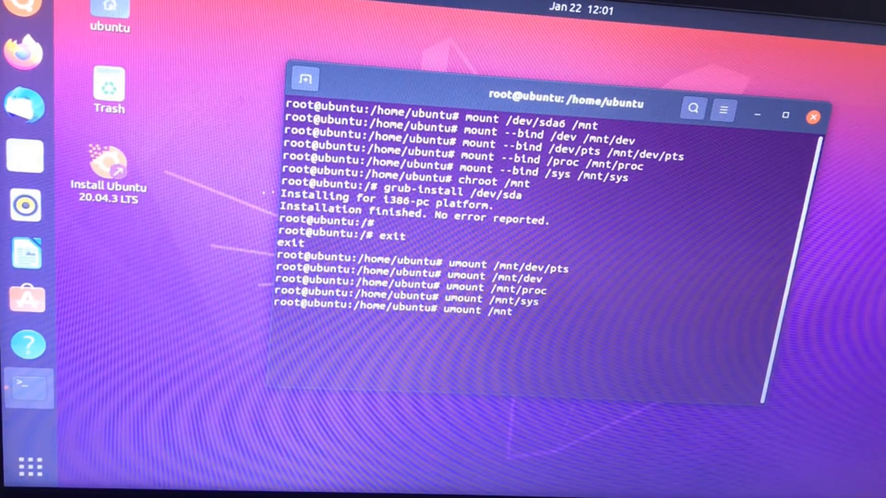
pyautogui.press('Return')
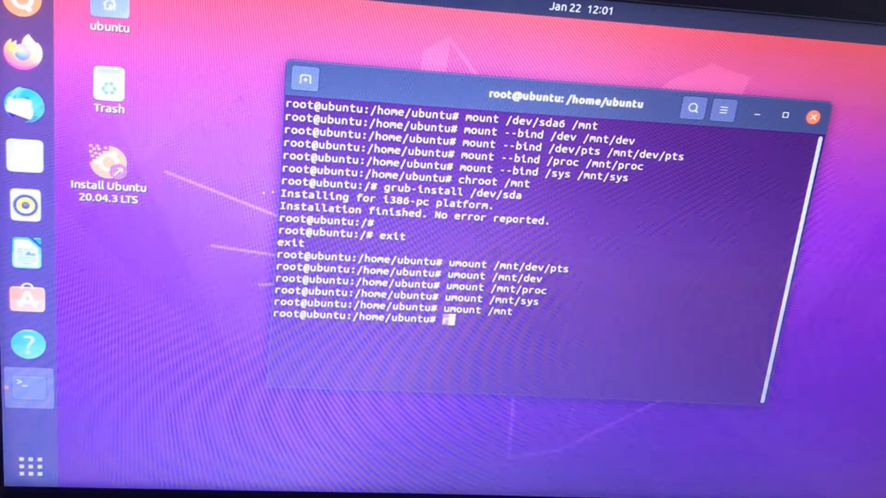
pyautogui.write('reboot')
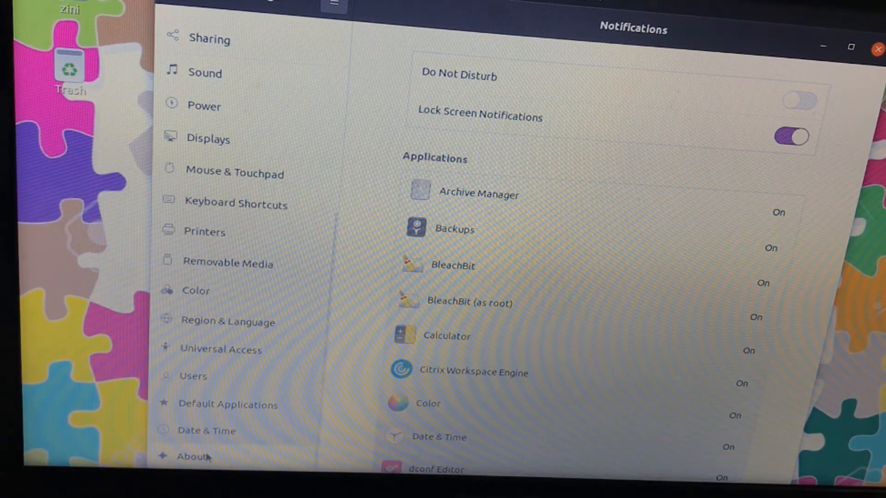
# - Open the About page in Settings to confirm Ubuntu 20.04.3 LTS is running
pyautogui.click(192, 456)
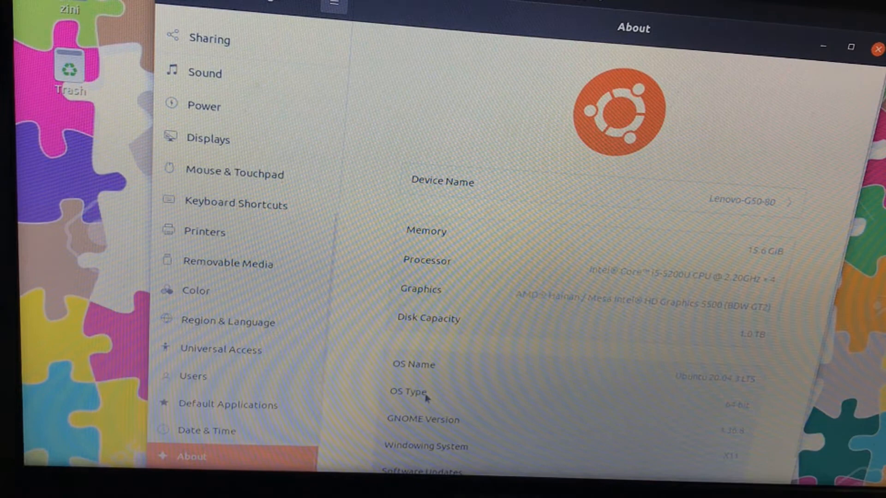
pyautogui.moveTo(592, 332)
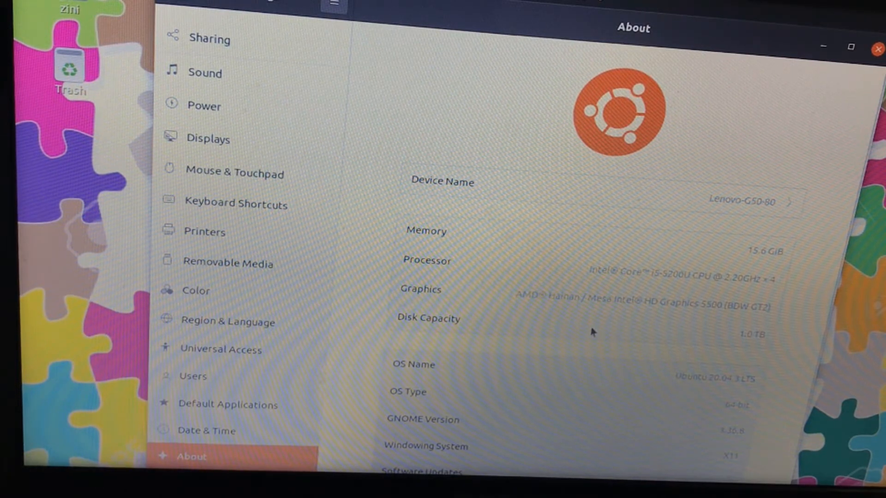